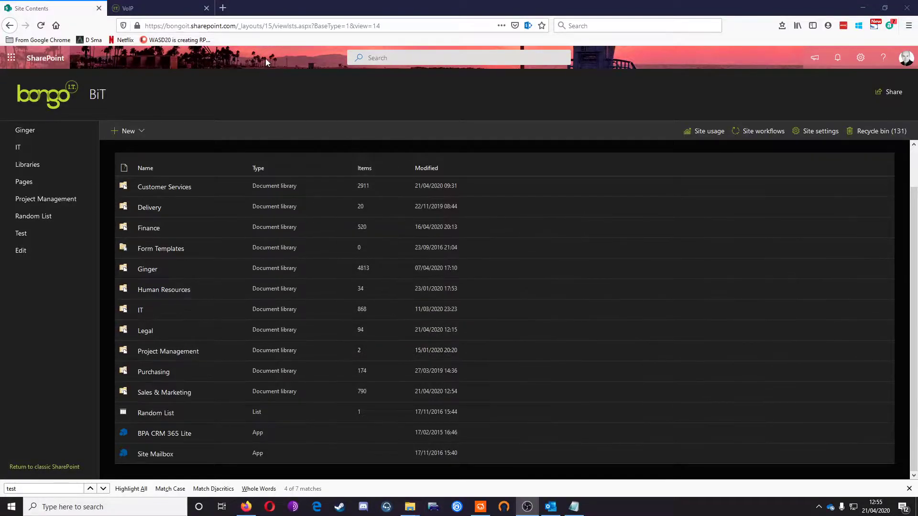
{"action": "mouse_move", "coordinate": [167, 112]}
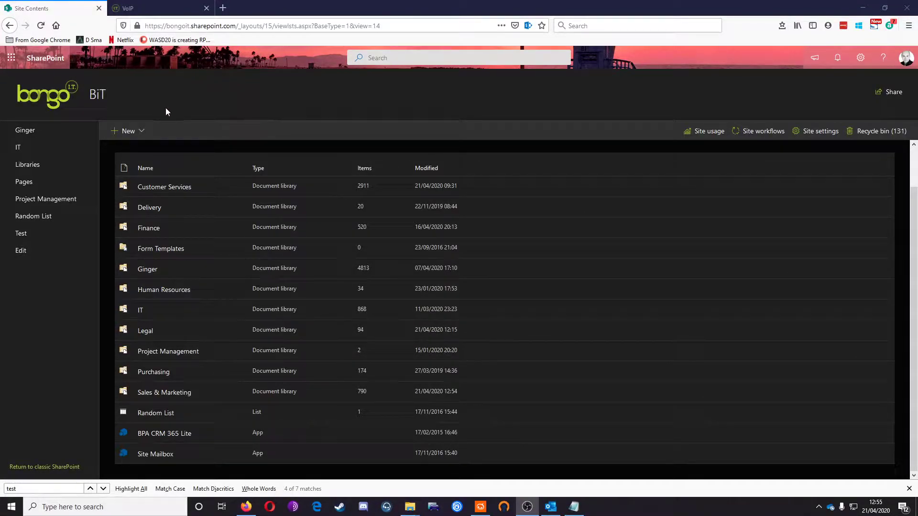
{"action": "mouse_move", "coordinate": [202, 109]}
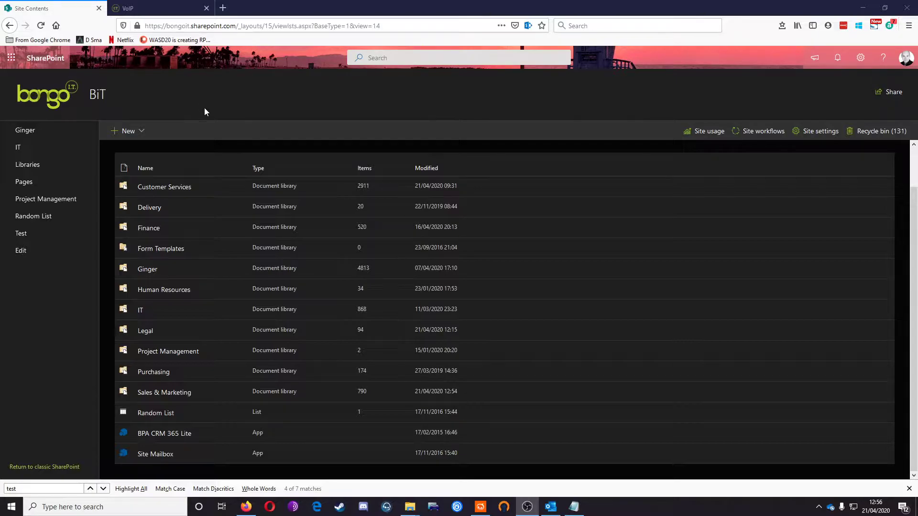
{"action": "mouse_move", "coordinate": [260, 96]}
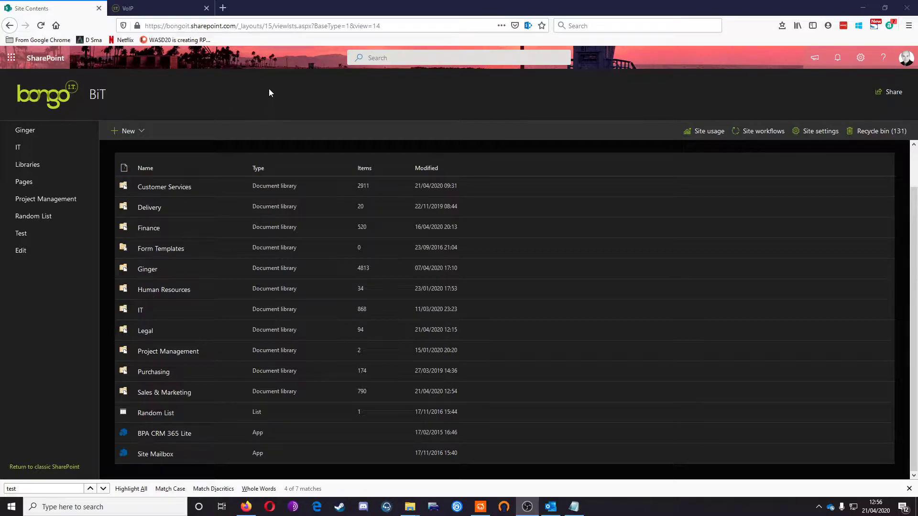
Create a new document library named Test, kept in site navigation.
{"action": "left_click", "coordinate": [127, 131]}
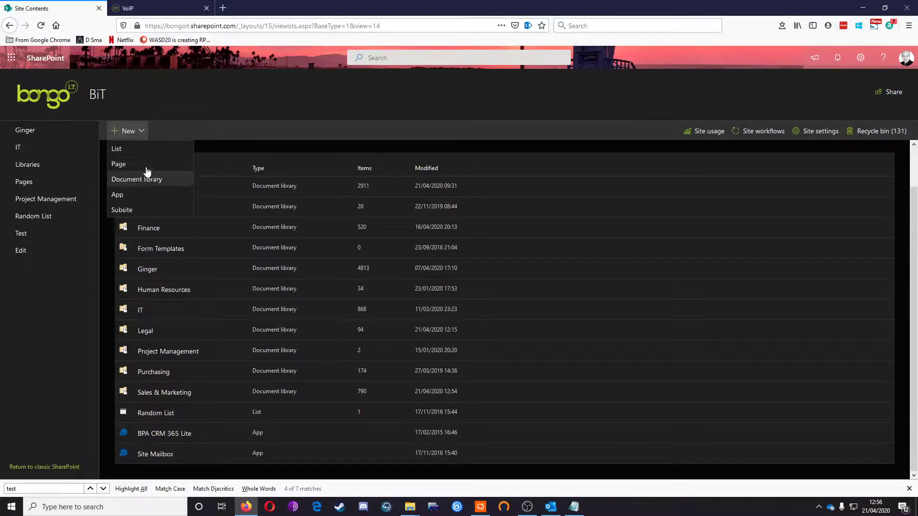
{"action": "left_click", "coordinate": [137, 179]}
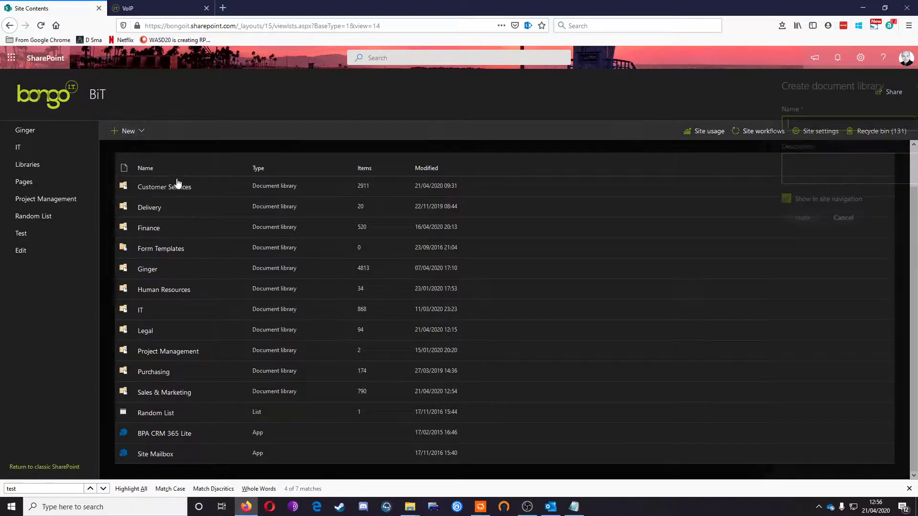
{"action": "type", "text": "Test"}
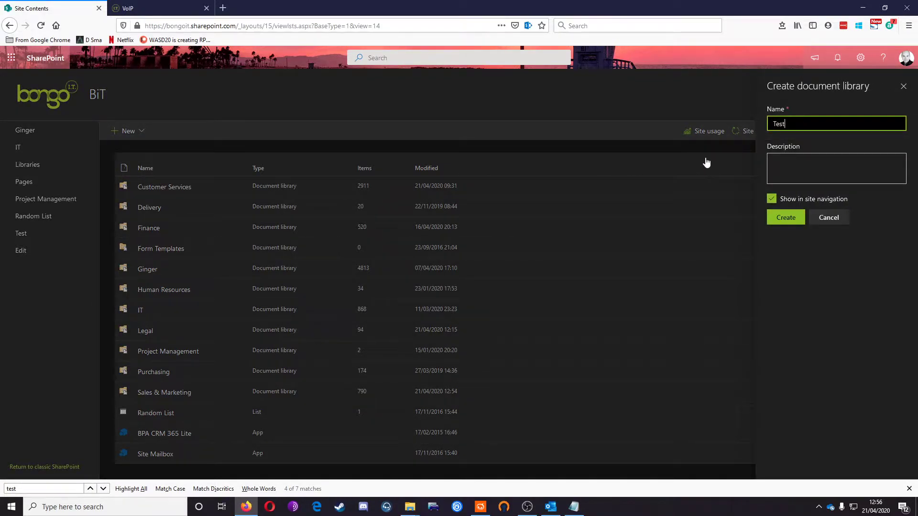
{"action": "left_click", "coordinate": [785, 217]}
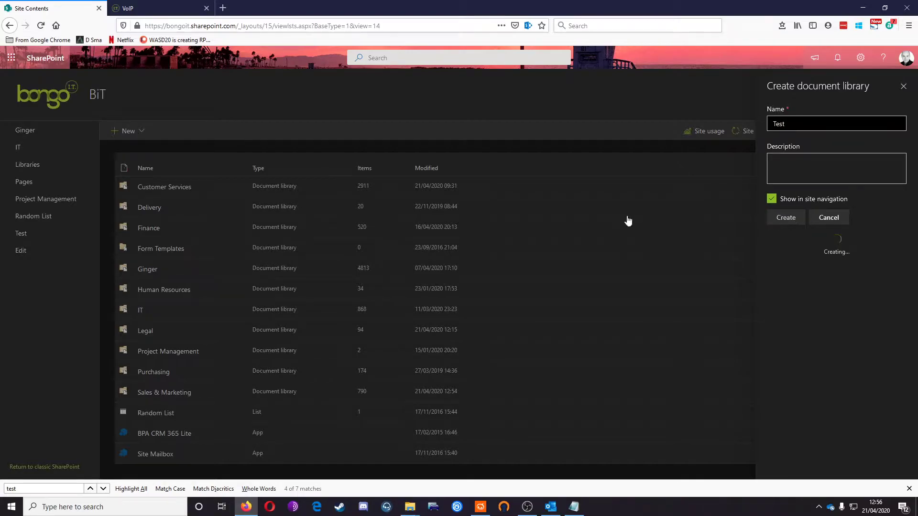
{"action": "left_click", "coordinate": [786, 217]}
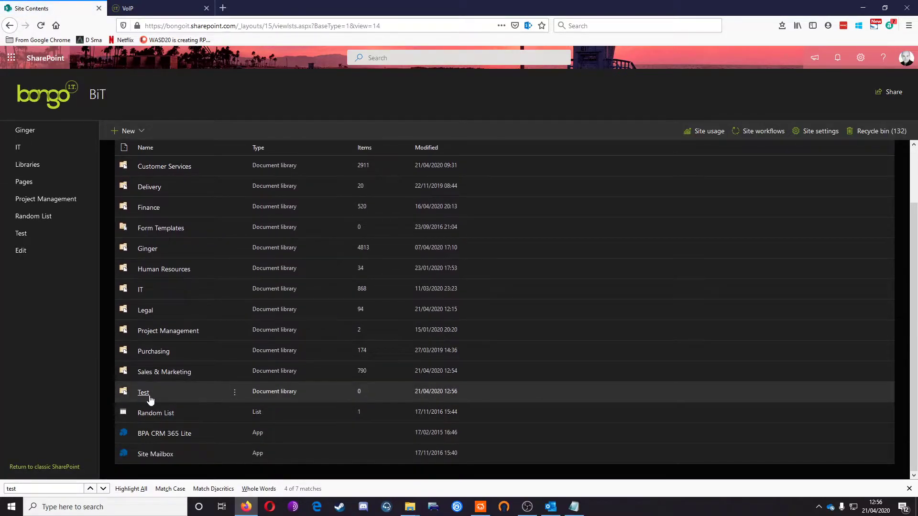
{"action": "mouse_move", "coordinate": [386, 398]}
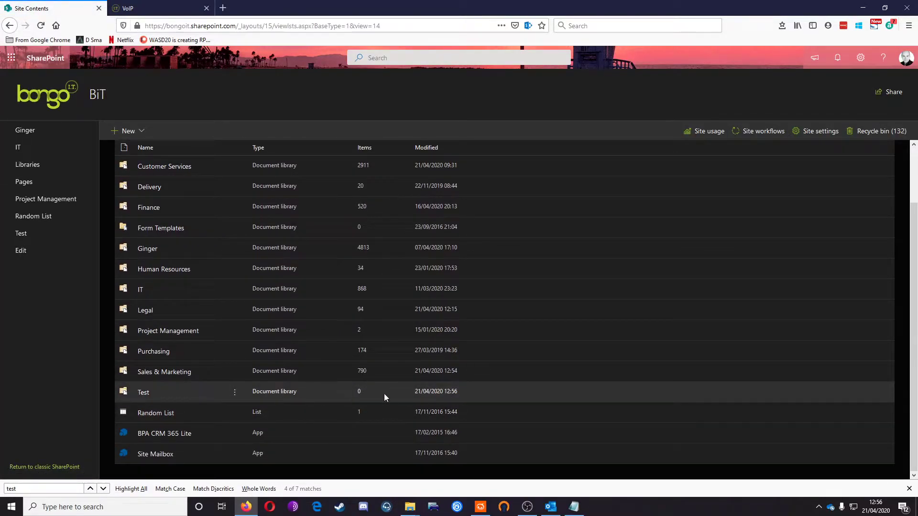
{"action": "mouse_move", "coordinate": [235, 391]}
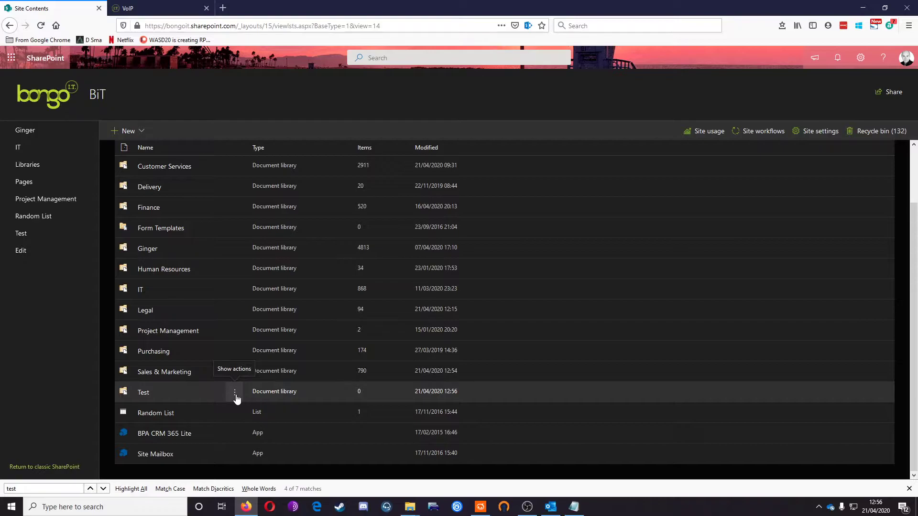
{"action": "mouse_move", "coordinate": [234, 372]}
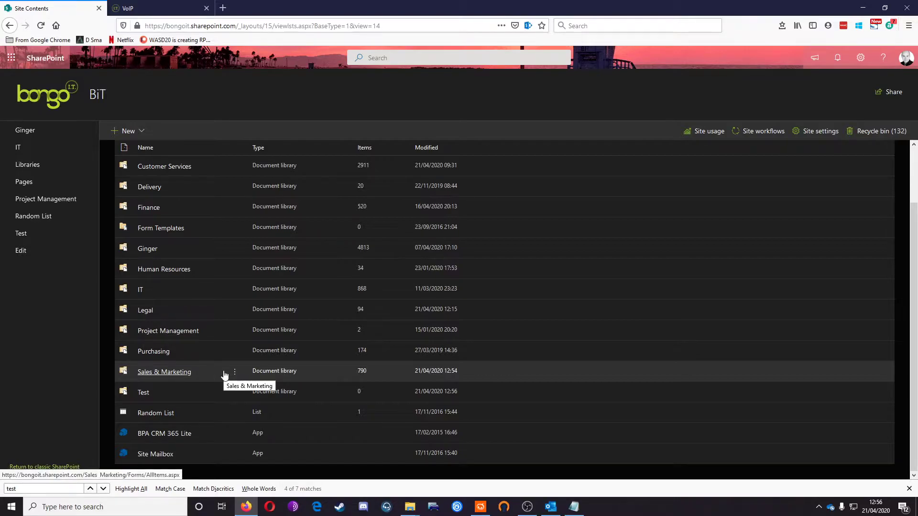
{"action": "mouse_move", "coordinate": [238, 403]}
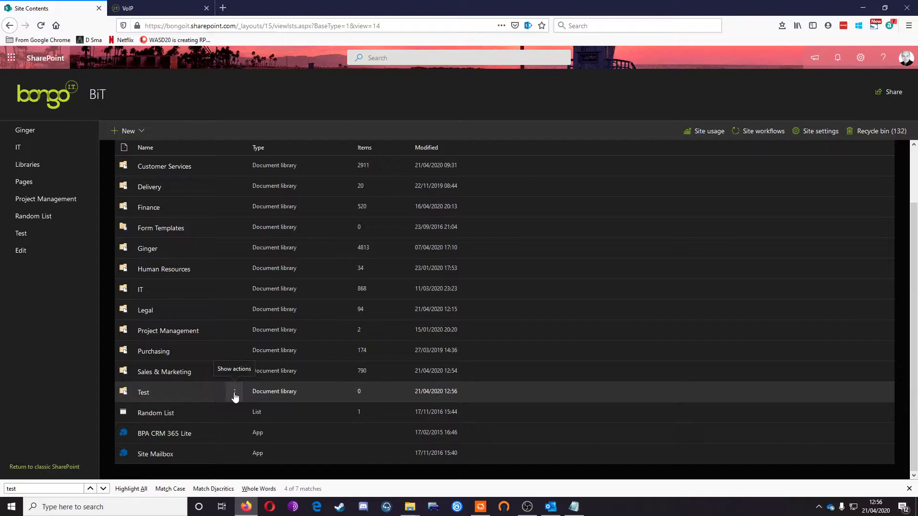
{"action": "mouse_move", "coordinate": [830, 105]}
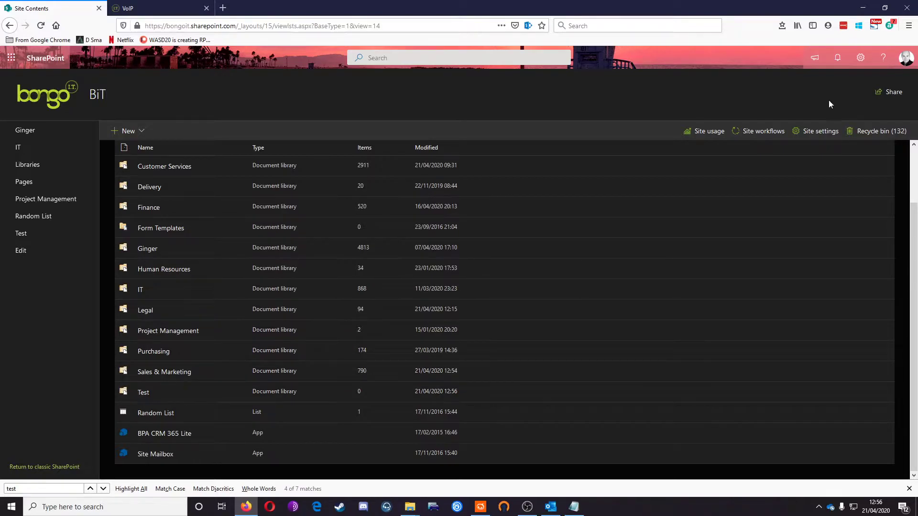
From Site settings > People and groups, list all groups and start a new group.
{"action": "left_click", "coordinate": [820, 131]}
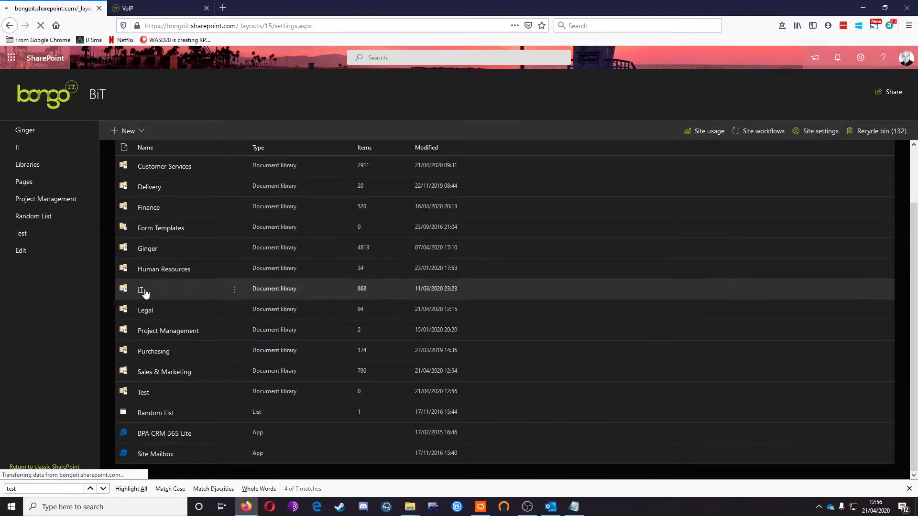
{"action": "left_click", "coordinate": [819, 131]}
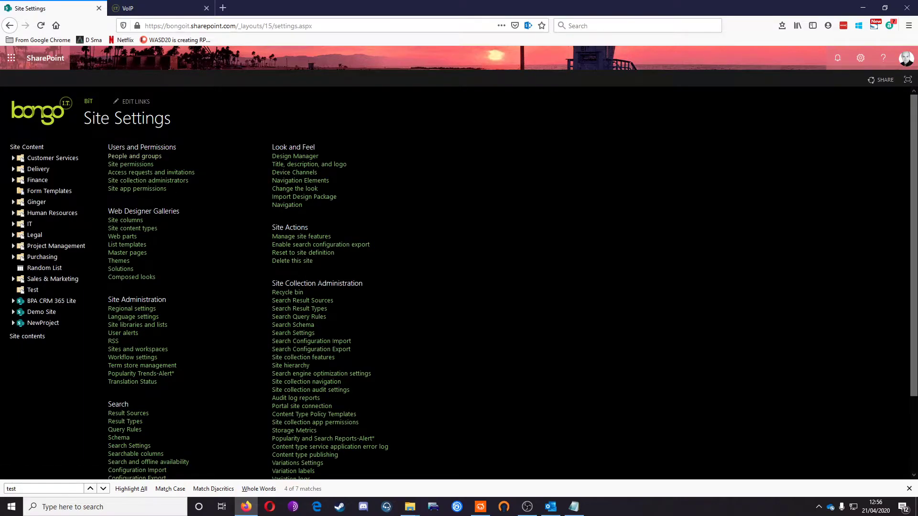
{"action": "left_click", "coordinate": [133, 156]}
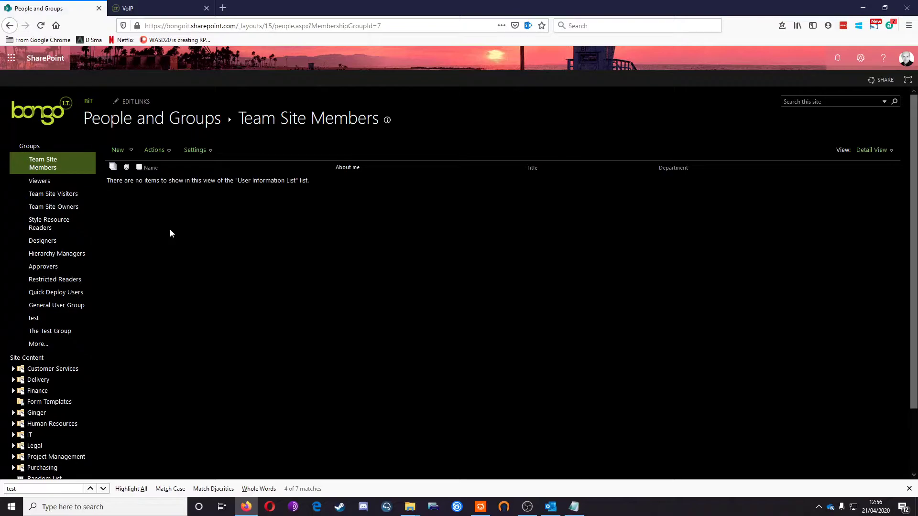
{"action": "left_click", "coordinate": [39, 343]}
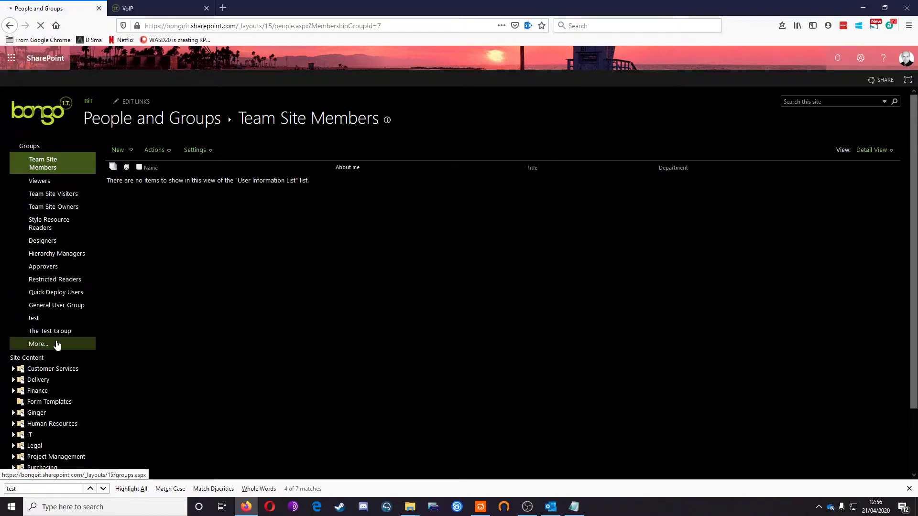
{"action": "left_click", "coordinate": [38, 343]}
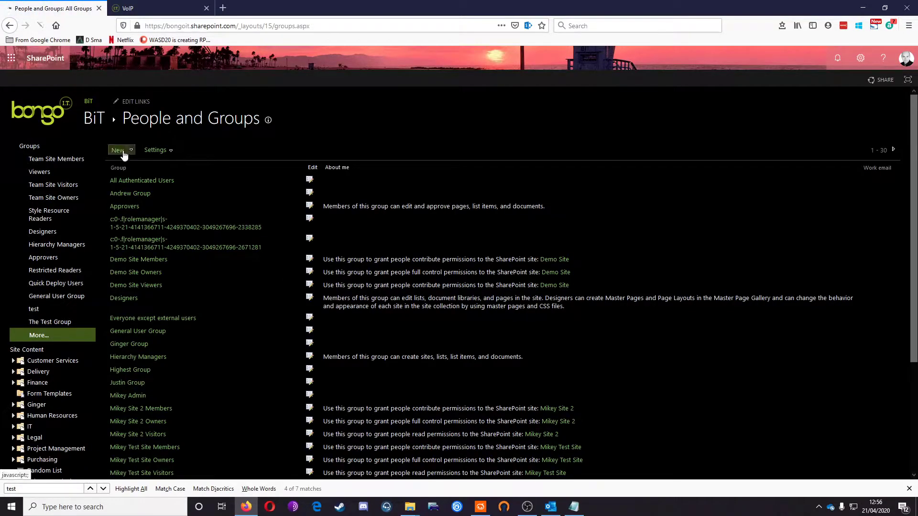
{"action": "left_click", "coordinate": [117, 150]}
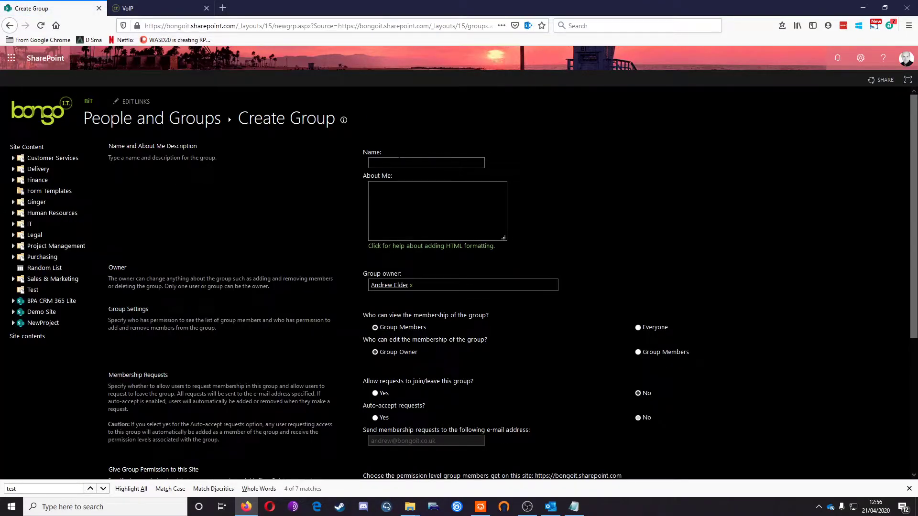
Name the group Testing ABC, grant it Full Control, and create it.
{"action": "type", "text": "Testing"}
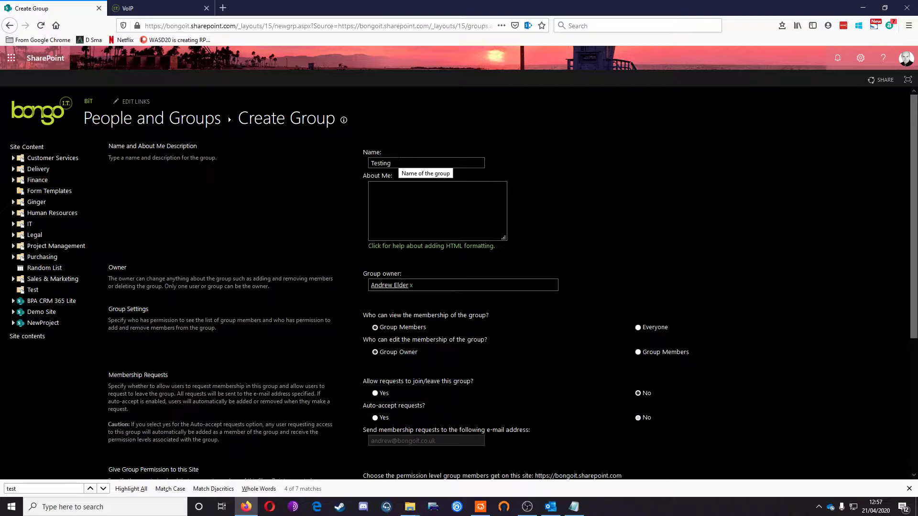
{"action": "type", "text": "ABC"}
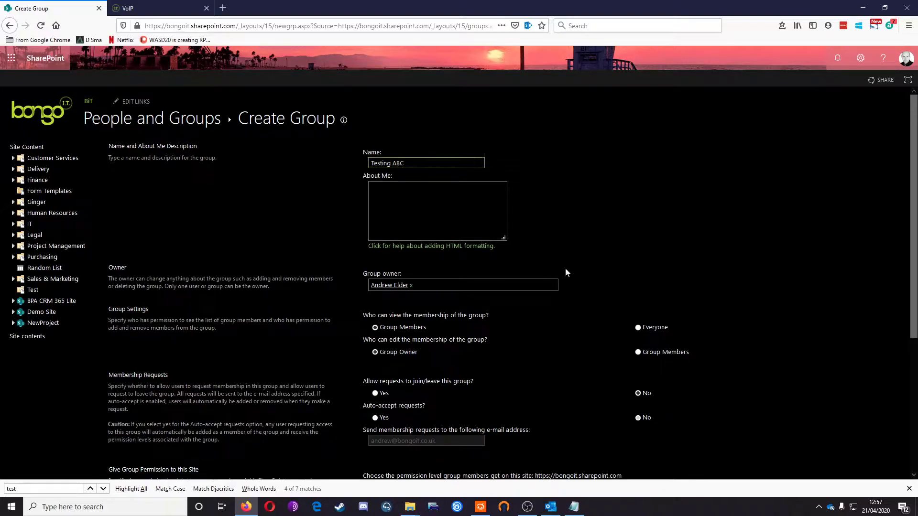
{"action": "scroll", "scroll_direction": "down", "scroll_amount": 3}
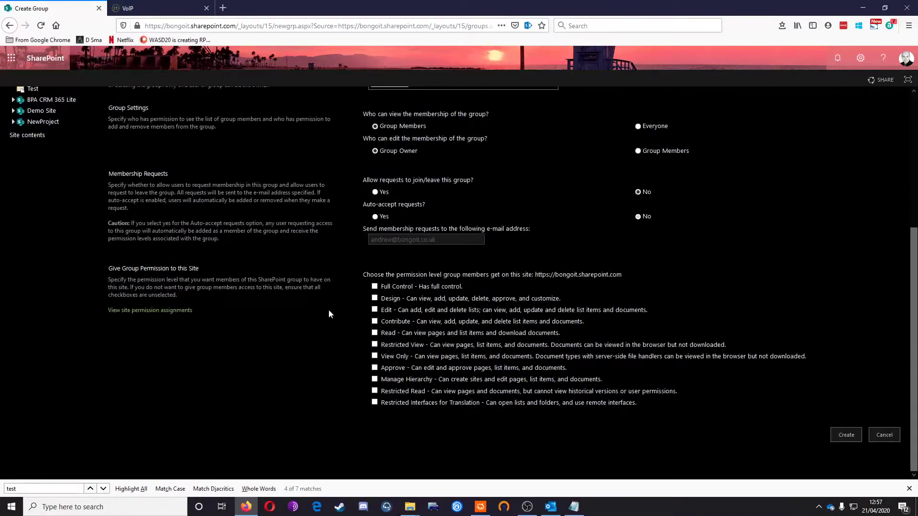
{"action": "left_click", "coordinate": [373, 285]}
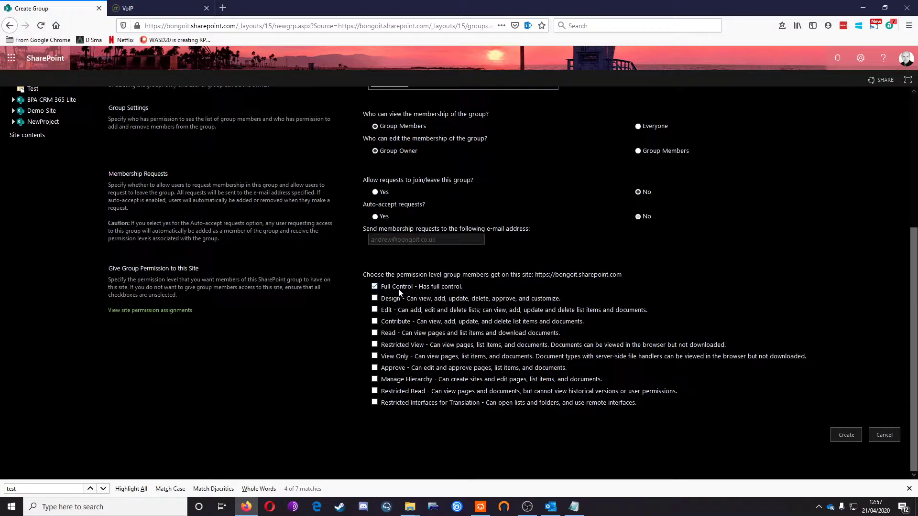
{"action": "left_click", "coordinate": [845, 435]}
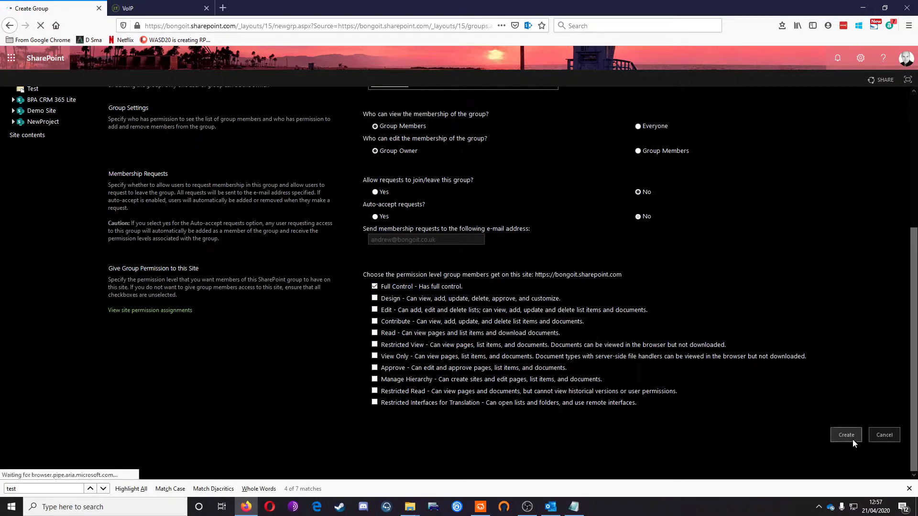
{"action": "left_click", "coordinate": [846, 434]}
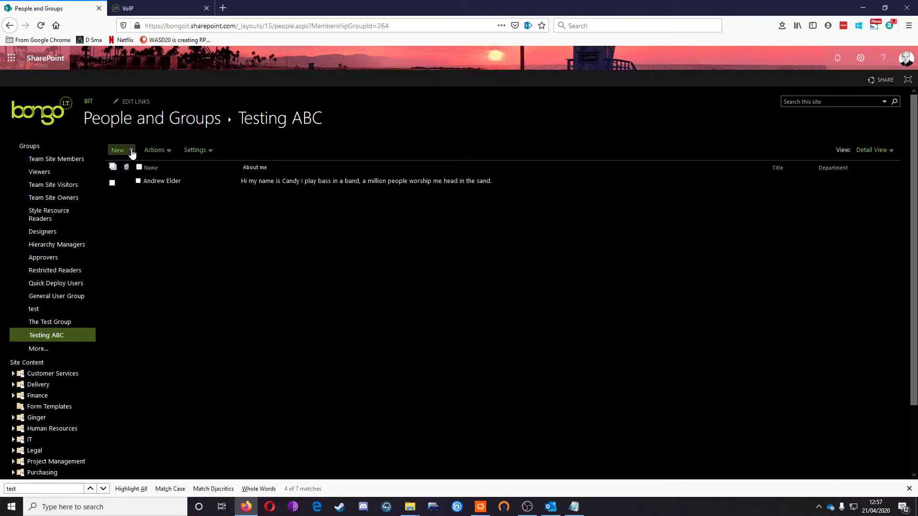
{"action": "left_click", "coordinate": [117, 150]}
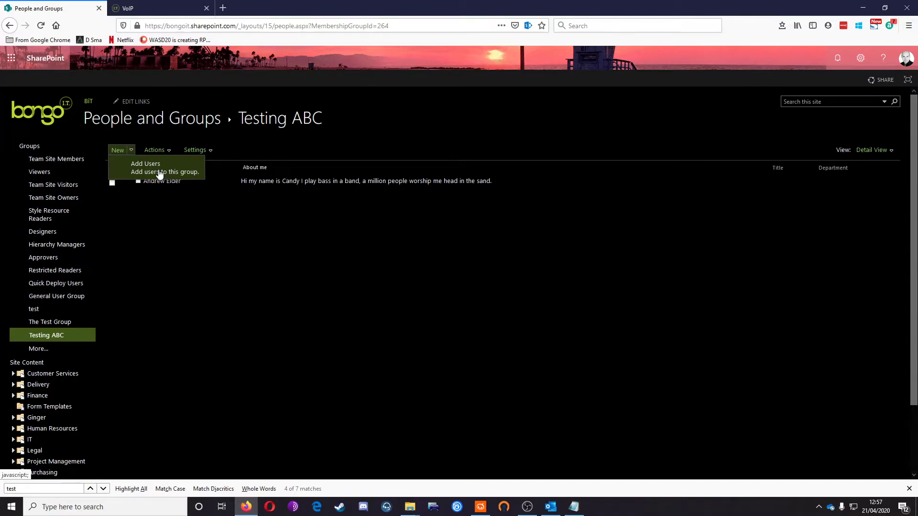
{"action": "left_click", "coordinate": [145, 163]}
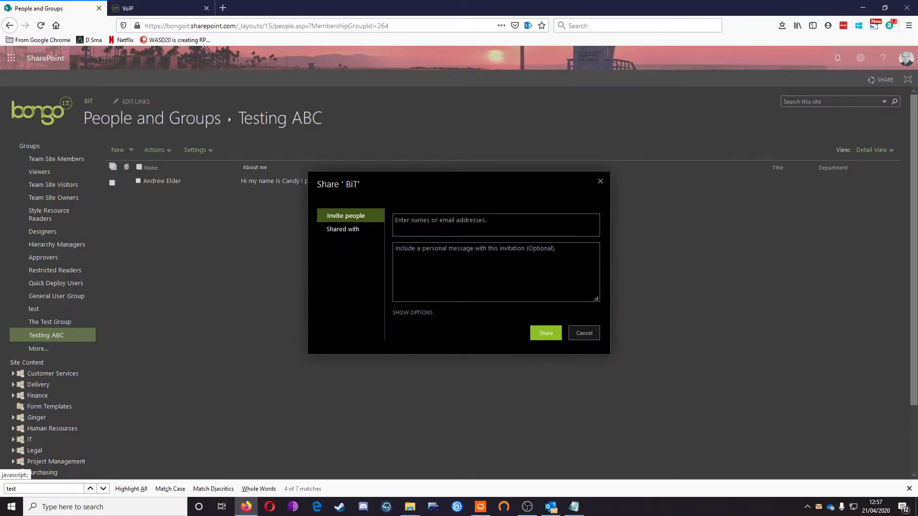
{"action": "type", "text": "ginger"}
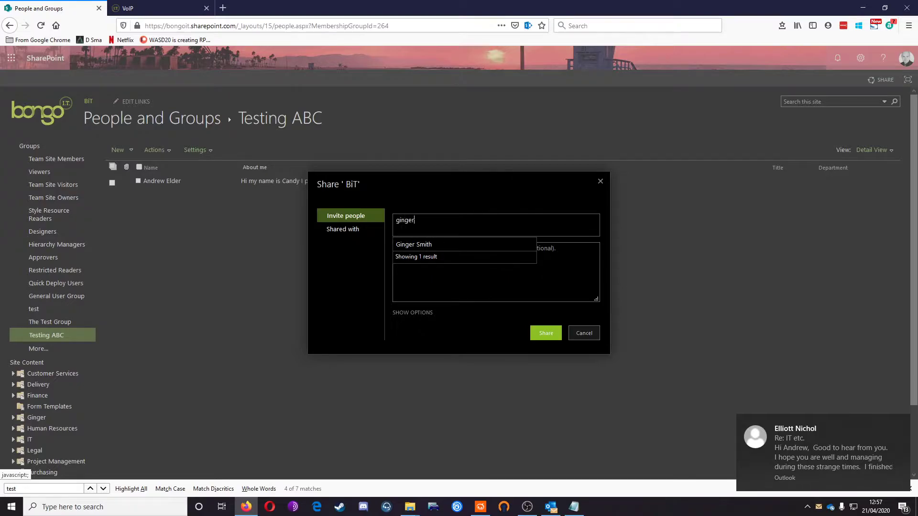
{"action": "left_click", "coordinate": [413, 244]}
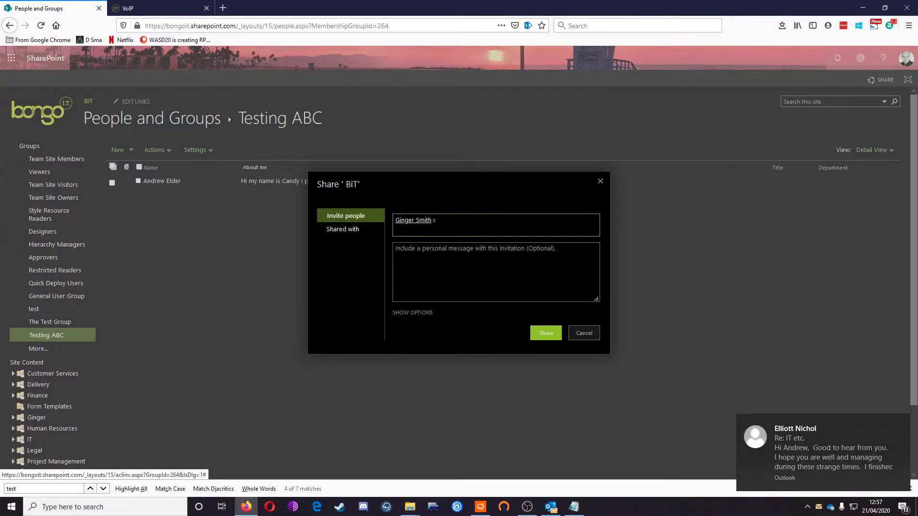
{"action": "left_click", "coordinate": [412, 311]}
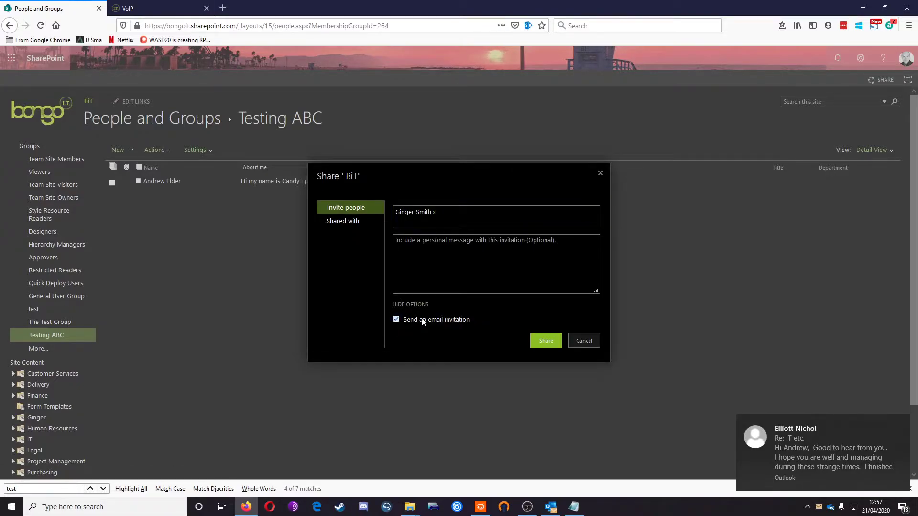
{"action": "left_click", "coordinate": [396, 320]}
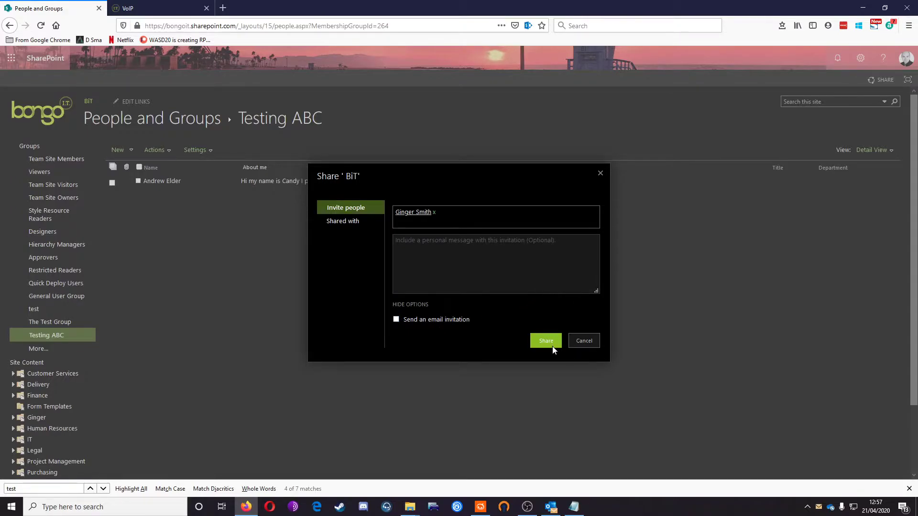
{"action": "left_click", "coordinate": [545, 340]}
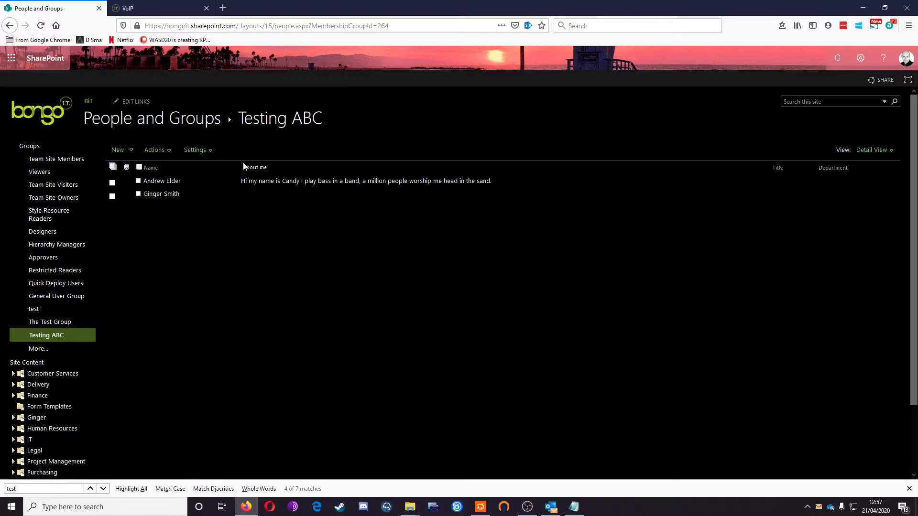
{"action": "mouse_move", "coordinate": [218, 398]}
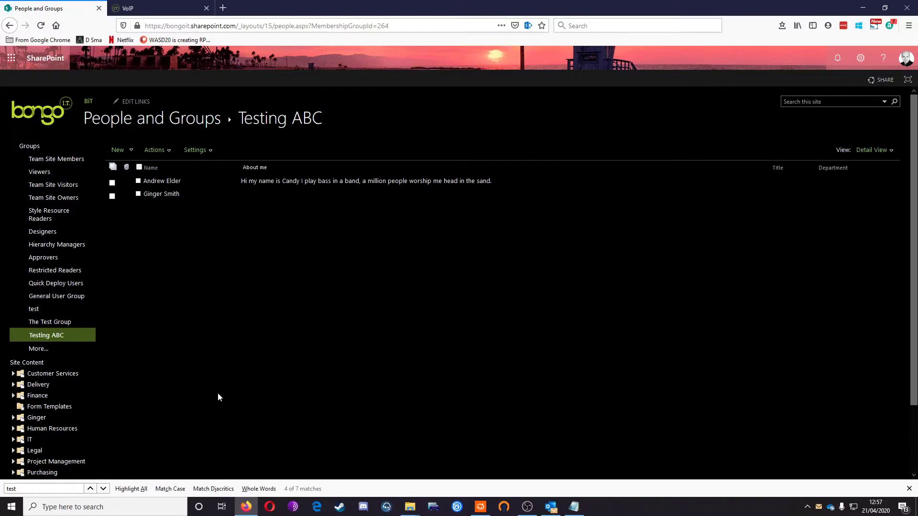
{"action": "mouse_move", "coordinate": [366, 172]}
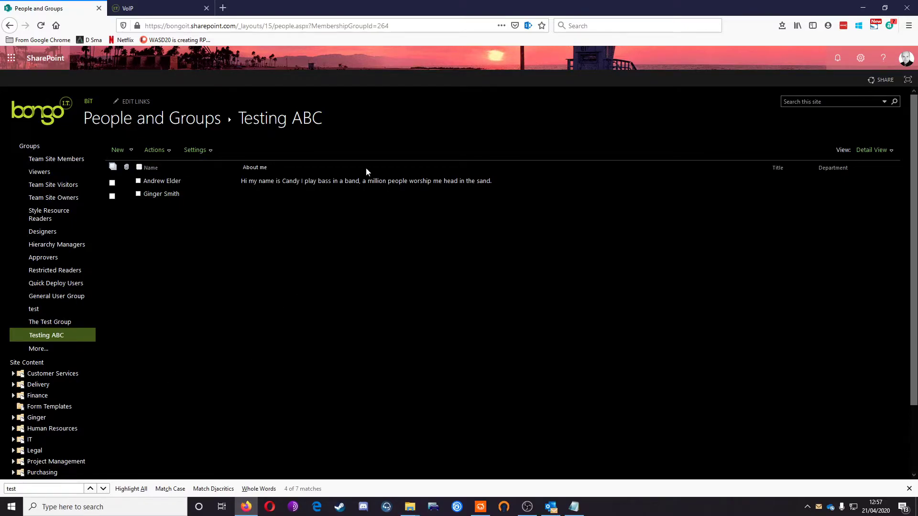
{"action": "mouse_move", "coordinate": [249, 289]}
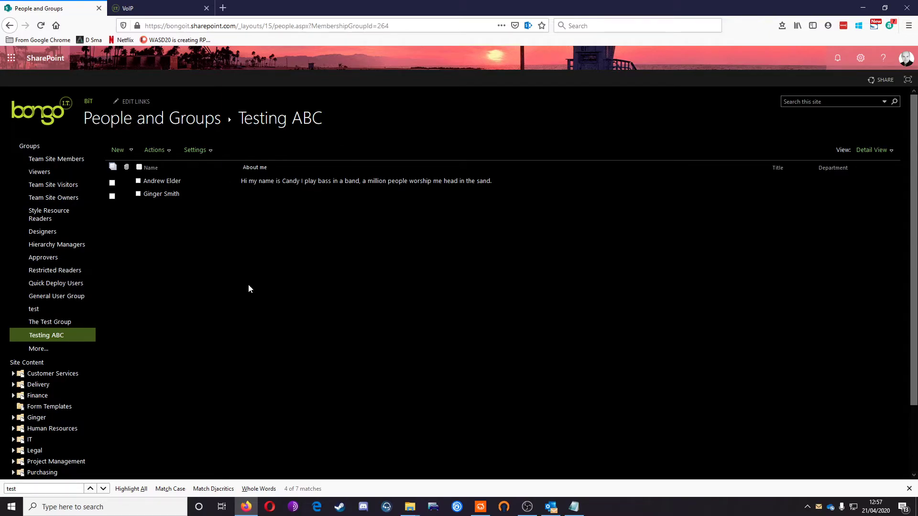
Return to the site's Site Contents list.
{"action": "scroll", "scroll_direction": "down", "scroll_amount": 3}
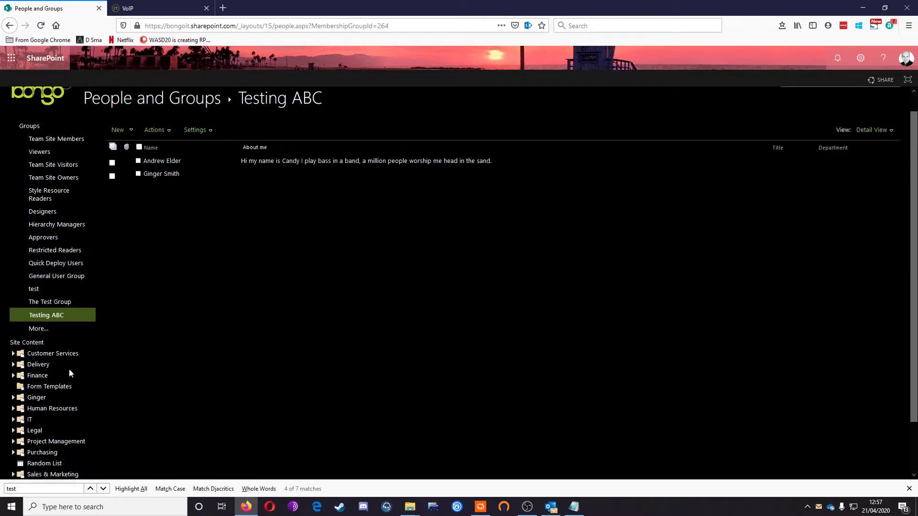
{"action": "left_click", "coordinate": [27, 342]}
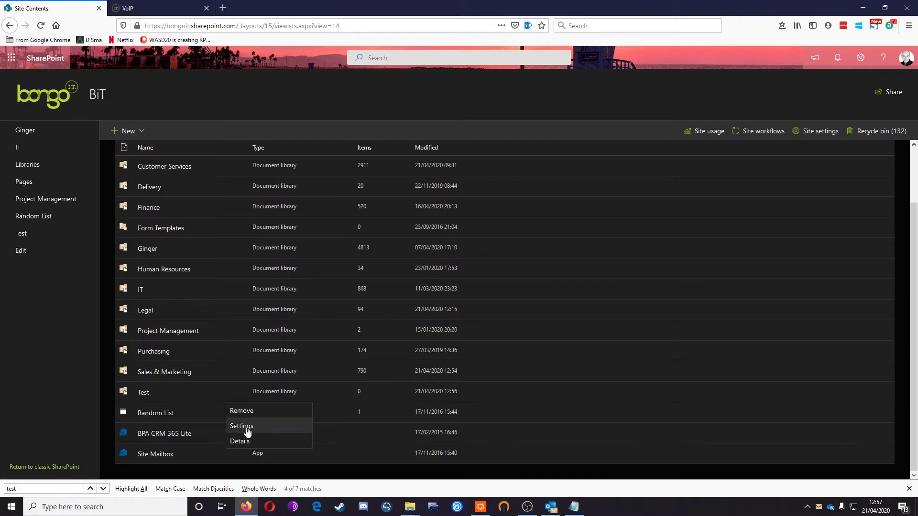
Go to the Test library's settings and its permissions page.
{"action": "left_click", "coordinate": [242, 425]}
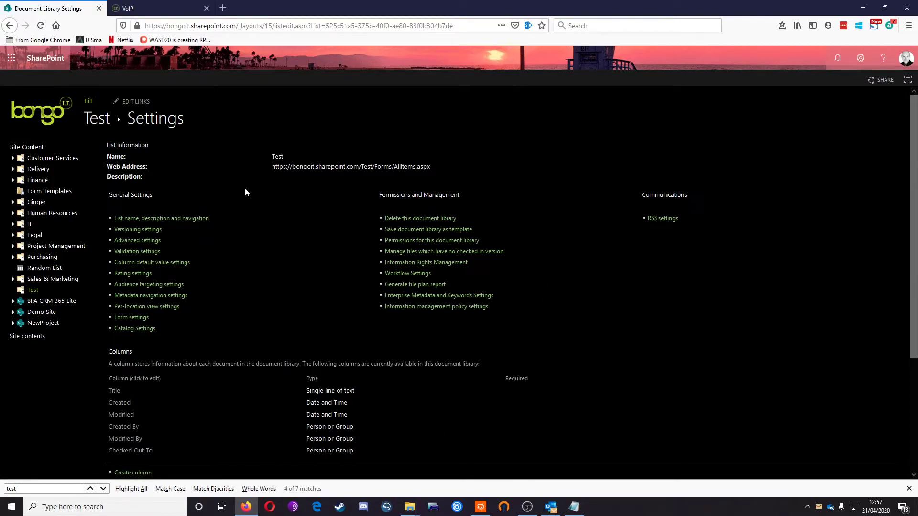
{"action": "mouse_move", "coordinate": [286, 236]}
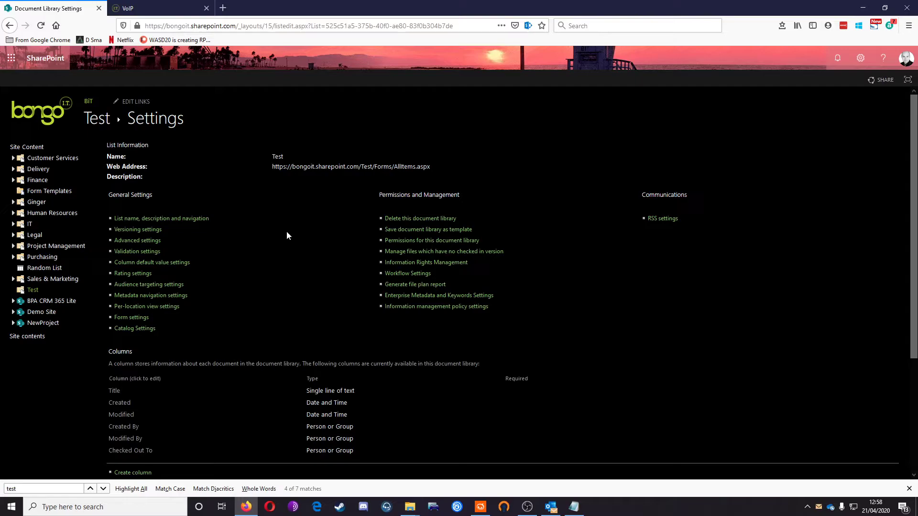
{"action": "mouse_move", "coordinate": [431, 241]}
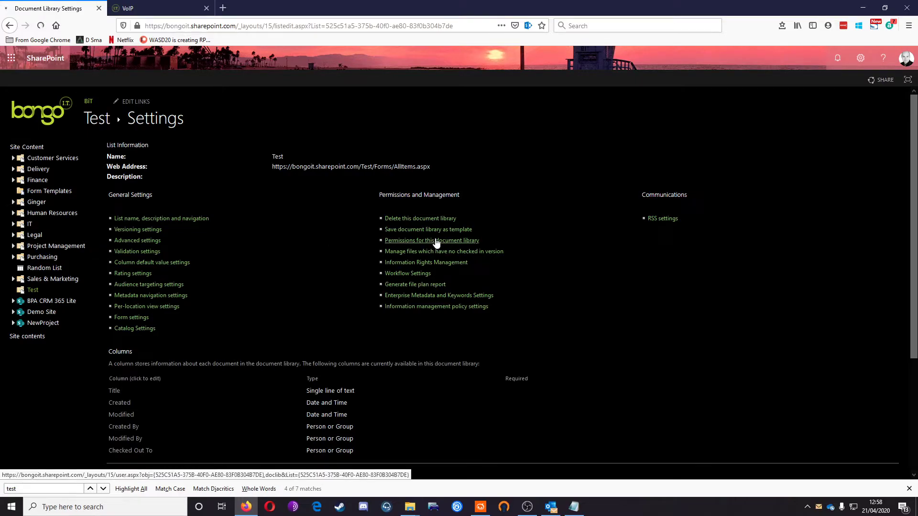
{"action": "left_click", "coordinate": [431, 240]}
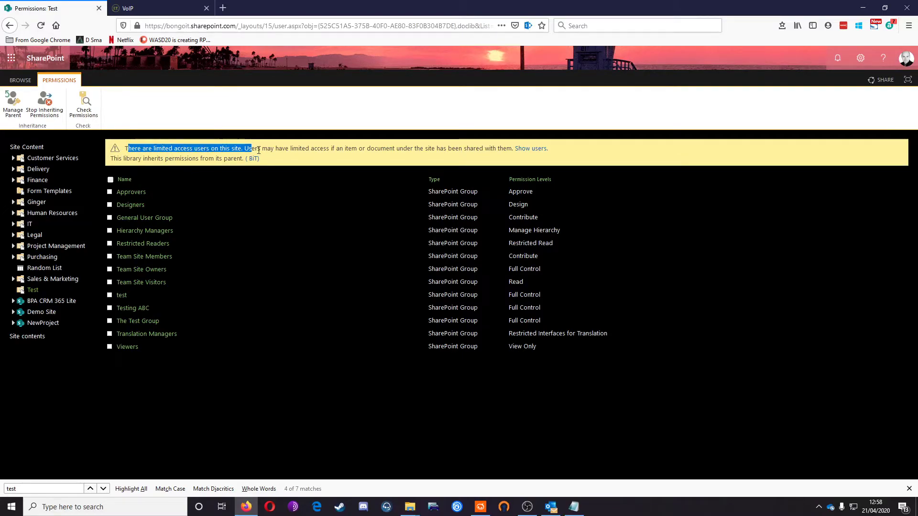
{"action": "mouse_move", "coordinate": [531, 148]}
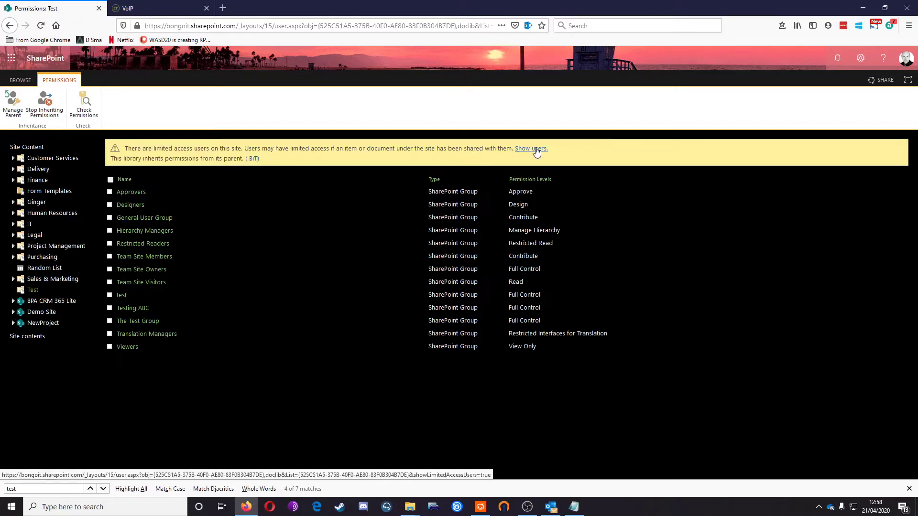
{"action": "left_click", "coordinate": [530, 148]}
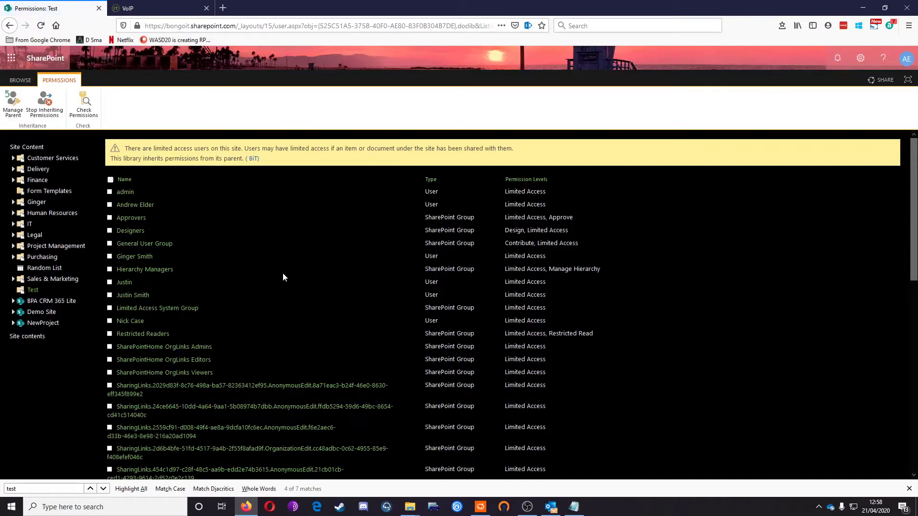
{"action": "scroll", "scroll_direction": "down", "scroll_amount": 3}
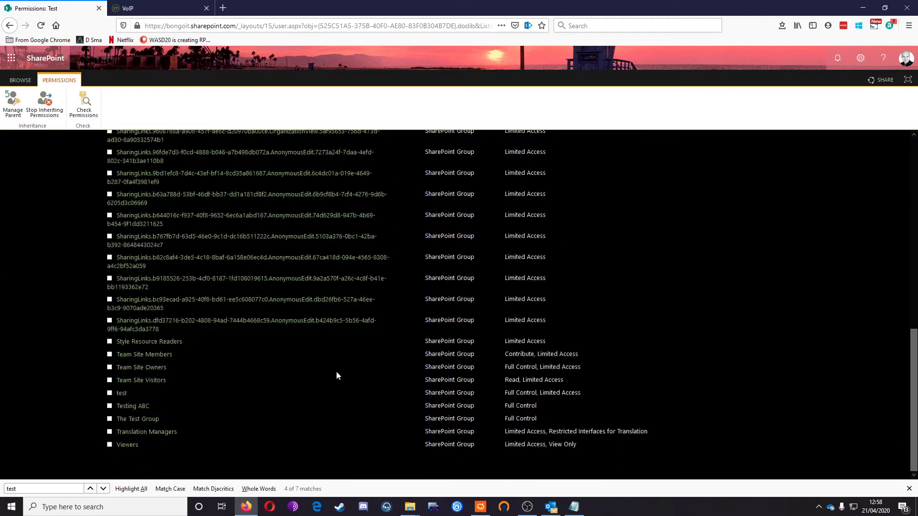
{"action": "scroll", "scroll_direction": "up", "scroll_amount": 3}
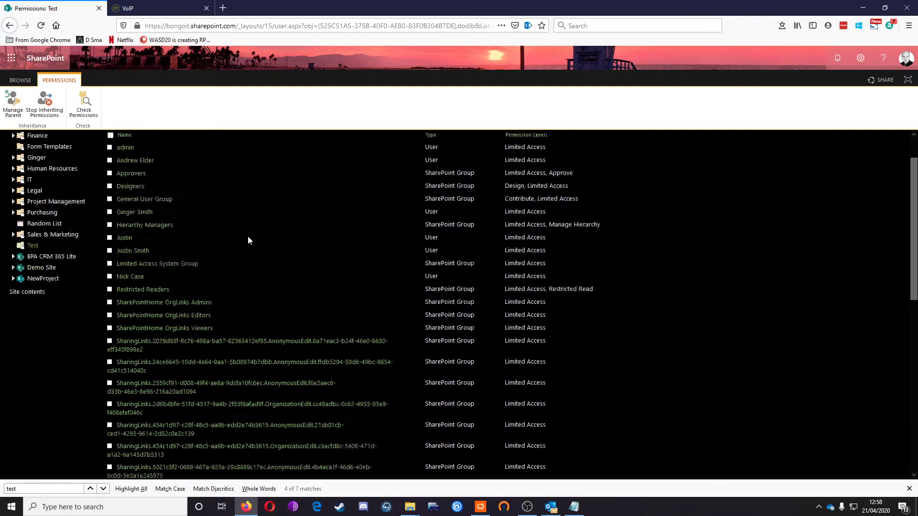
Stop the Test library inheriting permissions and confirm unique permissions.
{"action": "left_click", "coordinate": [45, 105]}
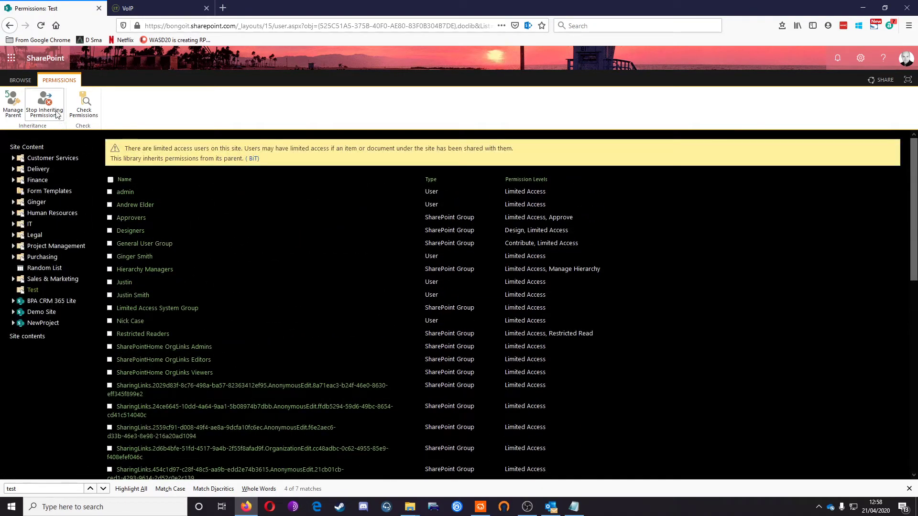
{"action": "mouse_move", "coordinate": [44, 104]}
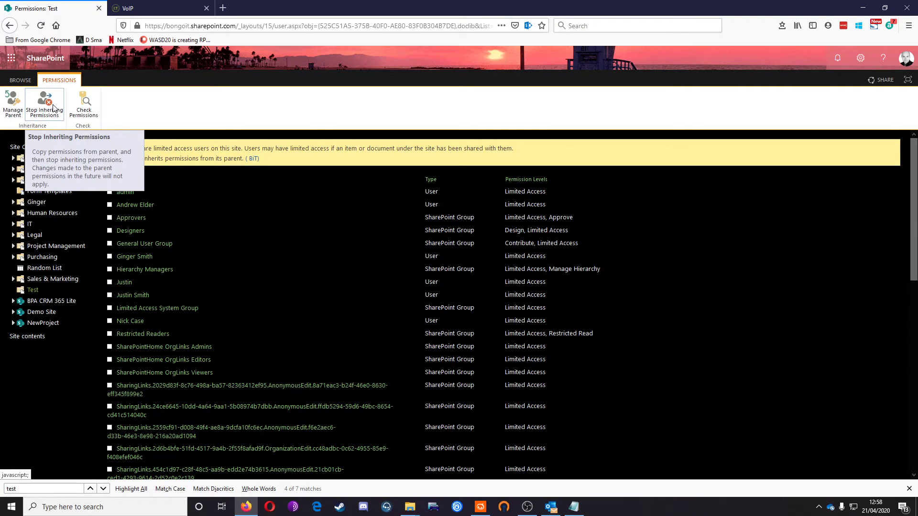
{"action": "left_click", "coordinate": [44, 104]}
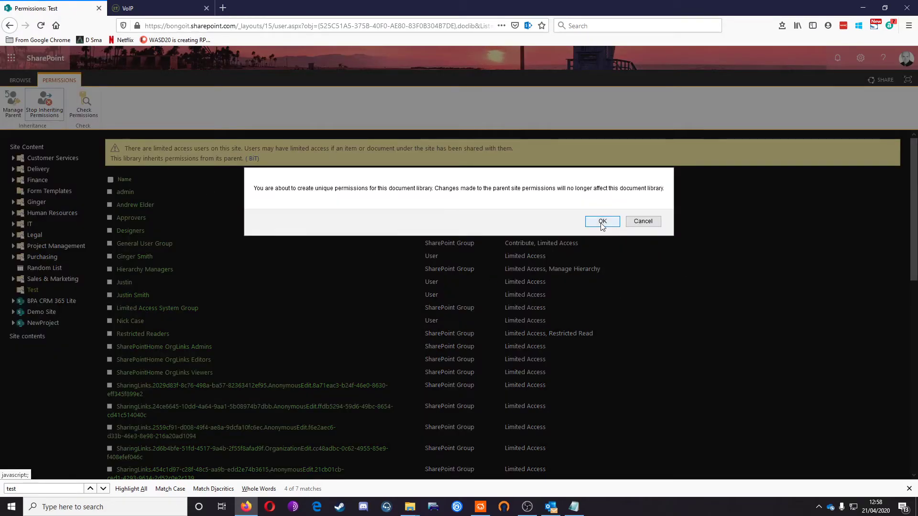
{"action": "left_click", "coordinate": [601, 221]}
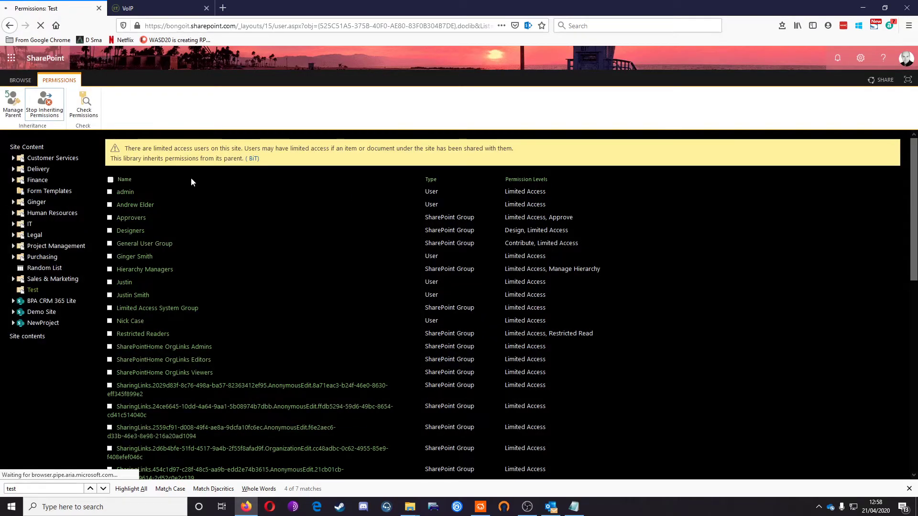
{"action": "left_click", "coordinate": [44, 105]}
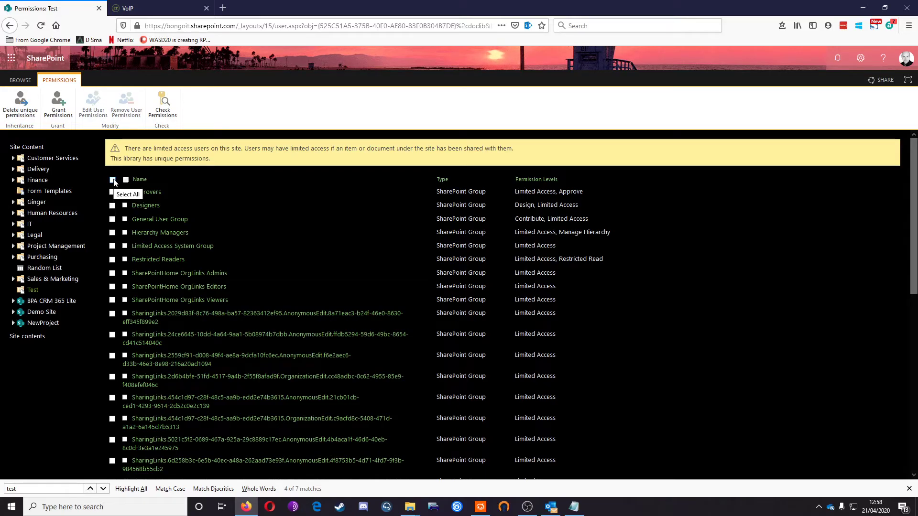
Select all users and groups and remove their permissions from the Test library.
{"action": "left_click", "coordinate": [112, 181]}
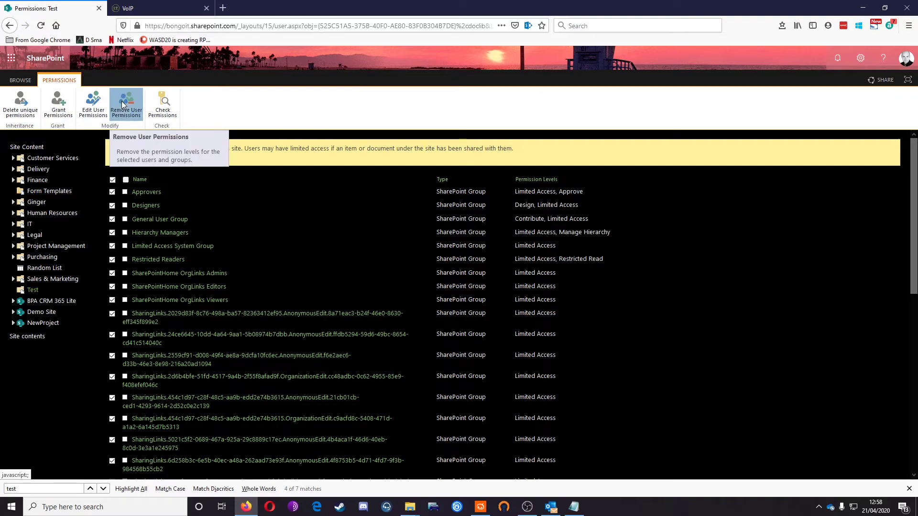
{"action": "mouse_move", "coordinate": [344, 184]}
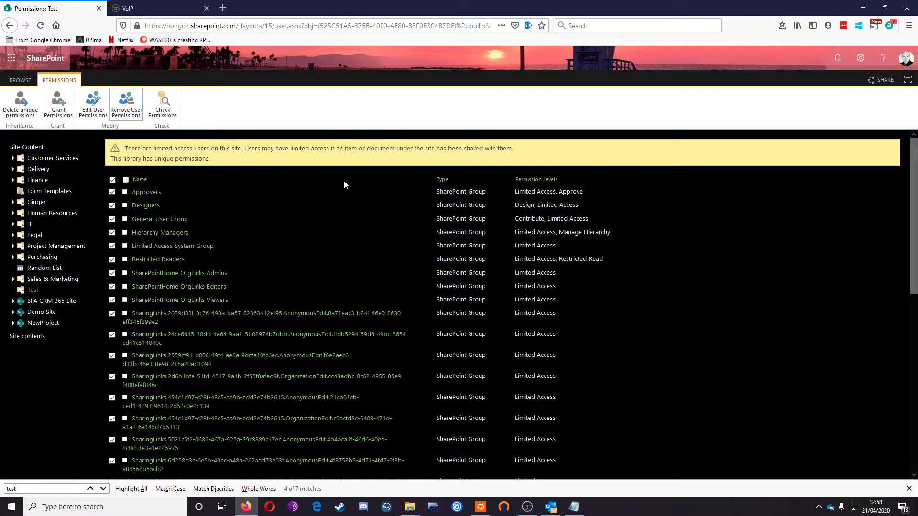
{"action": "mouse_move", "coordinate": [238, 363]}
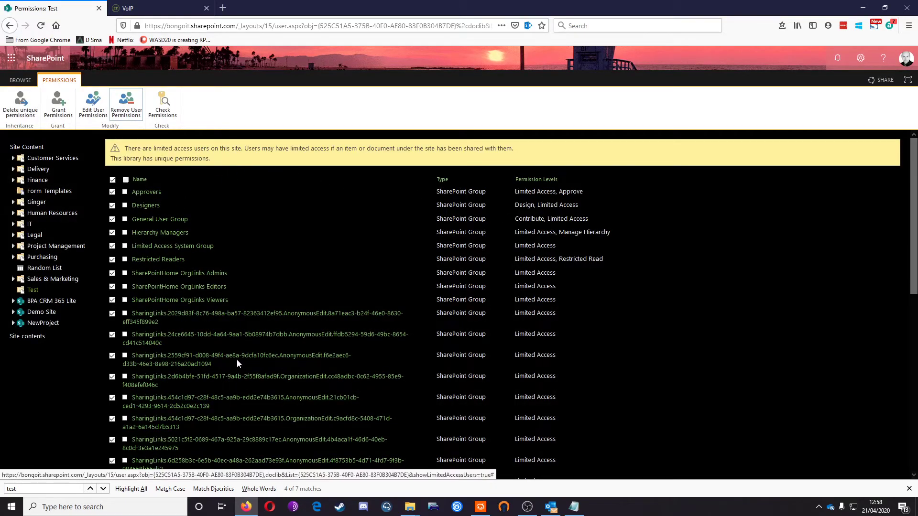
{"action": "mouse_move", "coordinate": [125, 104]}
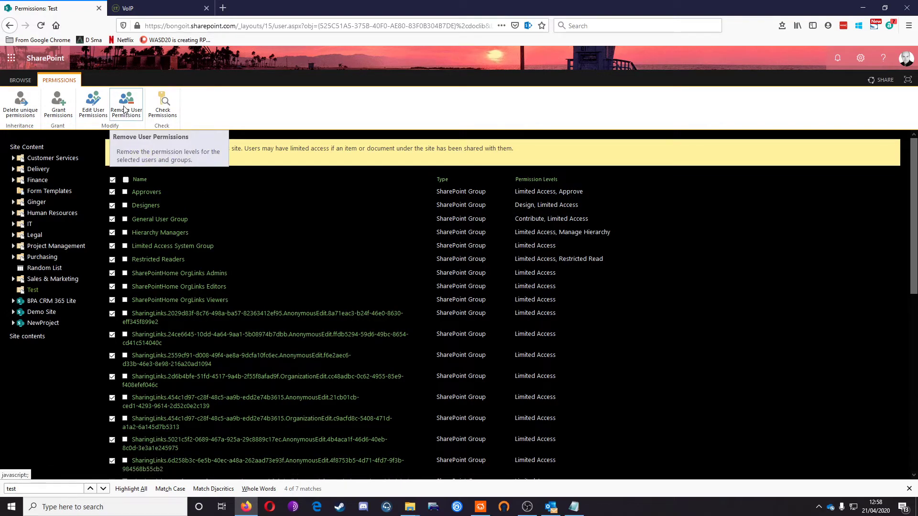
{"action": "left_click", "coordinate": [126, 104]}
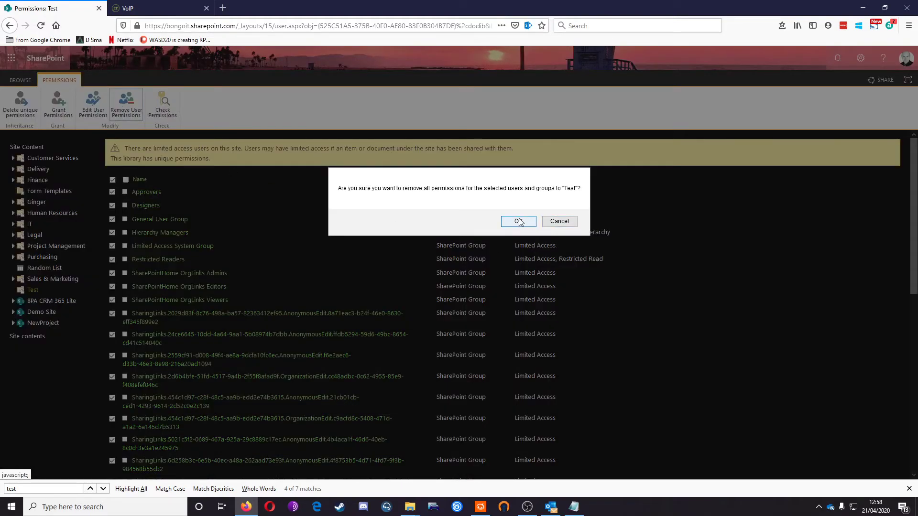
{"action": "left_click", "coordinate": [514, 221]}
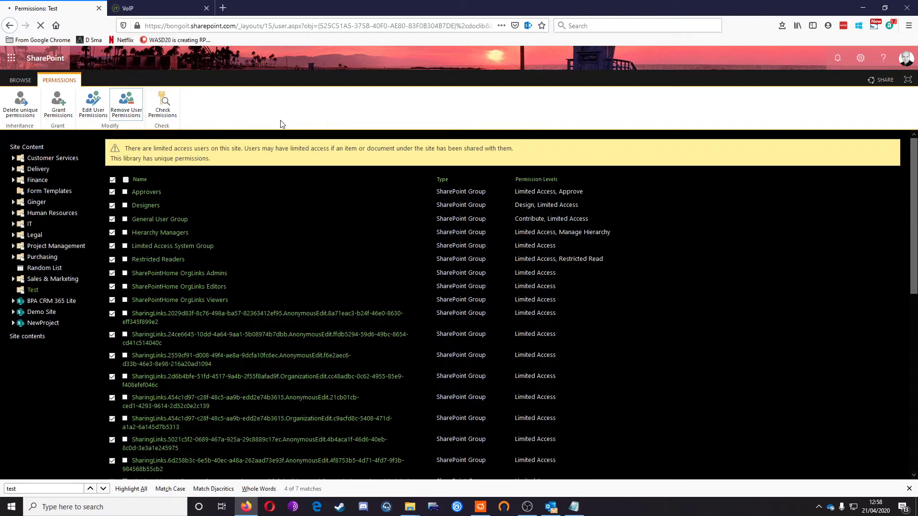
{"action": "left_click", "coordinate": [58, 105]}
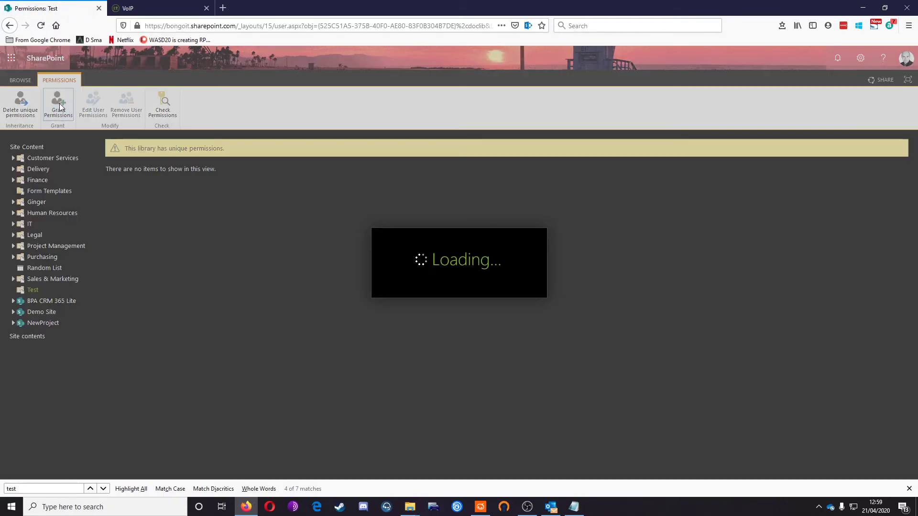
Grant Testing ABC Edit access to the Test library without an email invitation.
{"action": "left_click", "coordinate": [57, 106]}
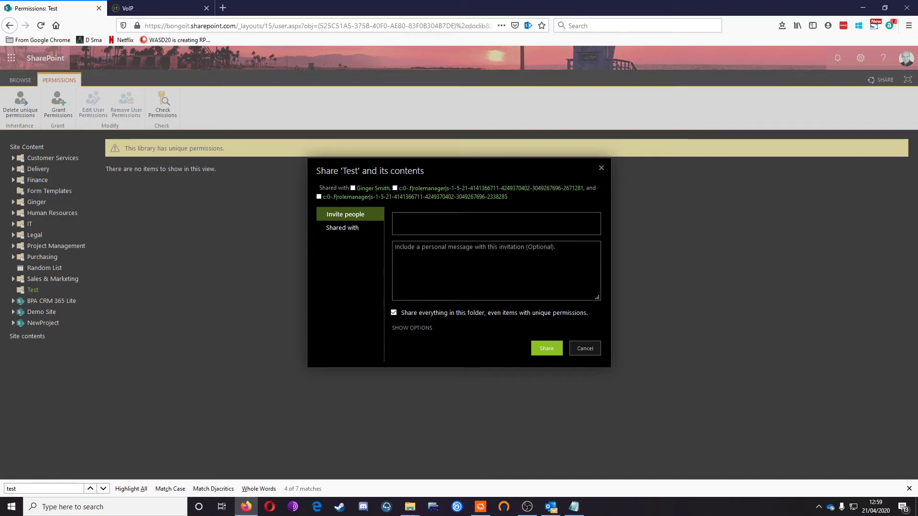
{"action": "type", "text": "testing"}
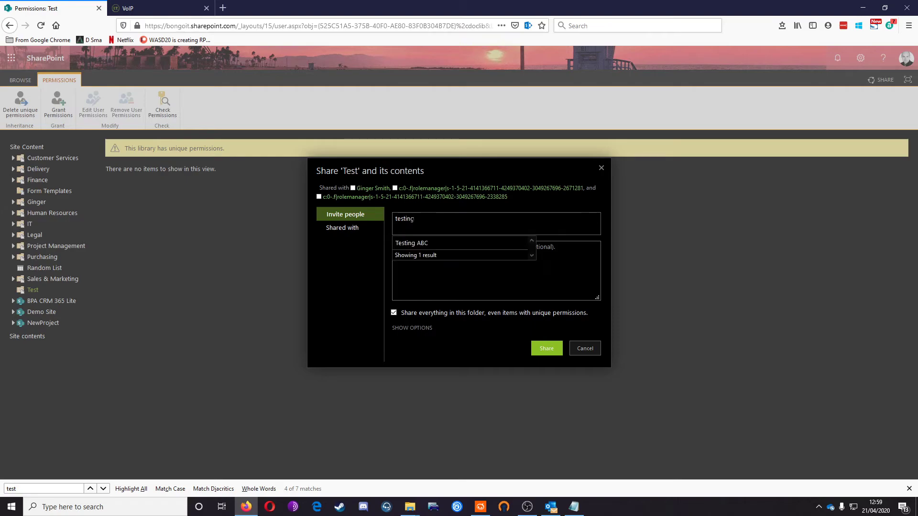
{"action": "left_click", "coordinate": [411, 243]}
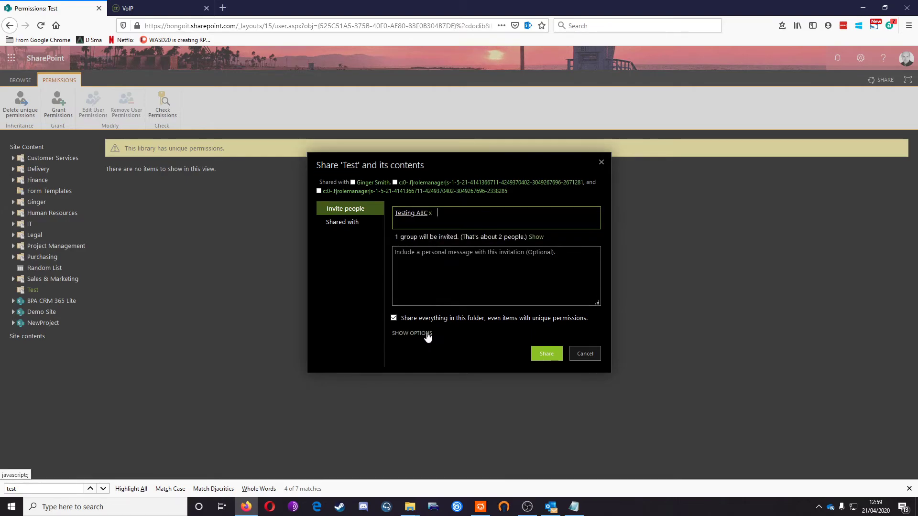
{"action": "left_click", "coordinate": [411, 332]}
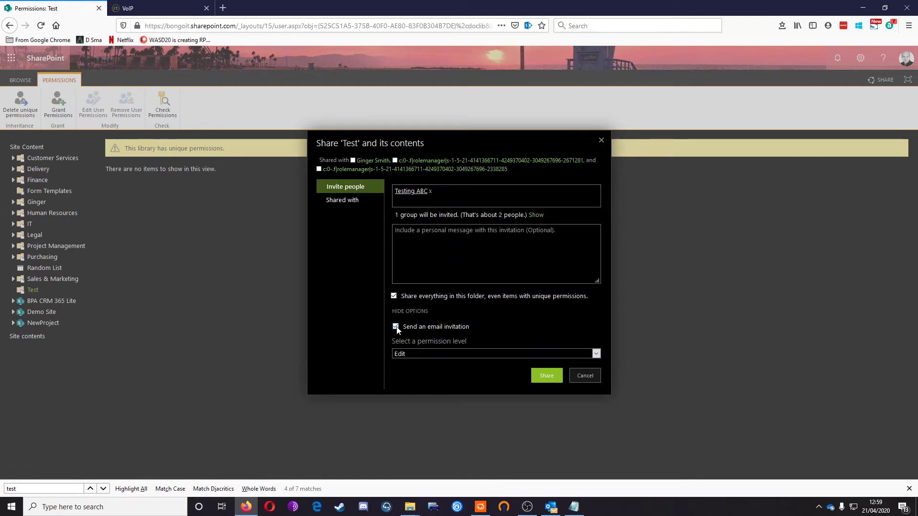
{"action": "left_click", "coordinate": [396, 327]}
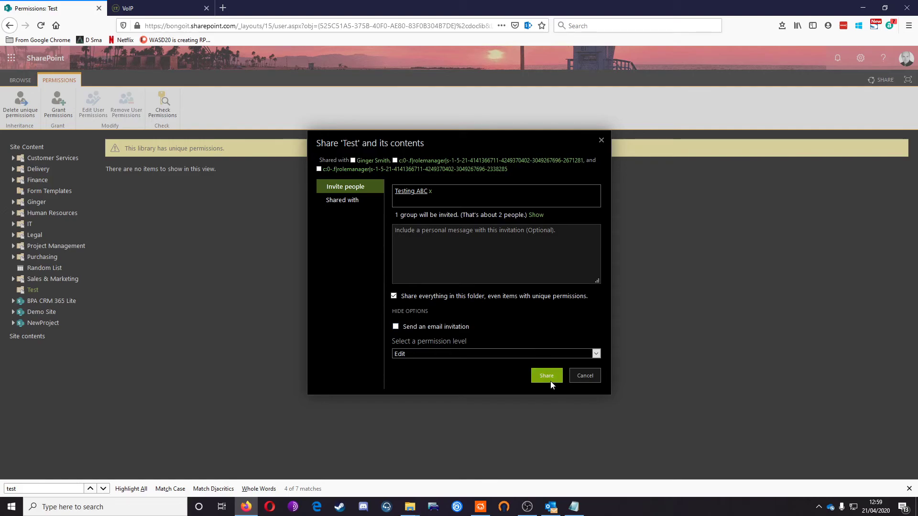
{"action": "left_click", "coordinate": [546, 375]}
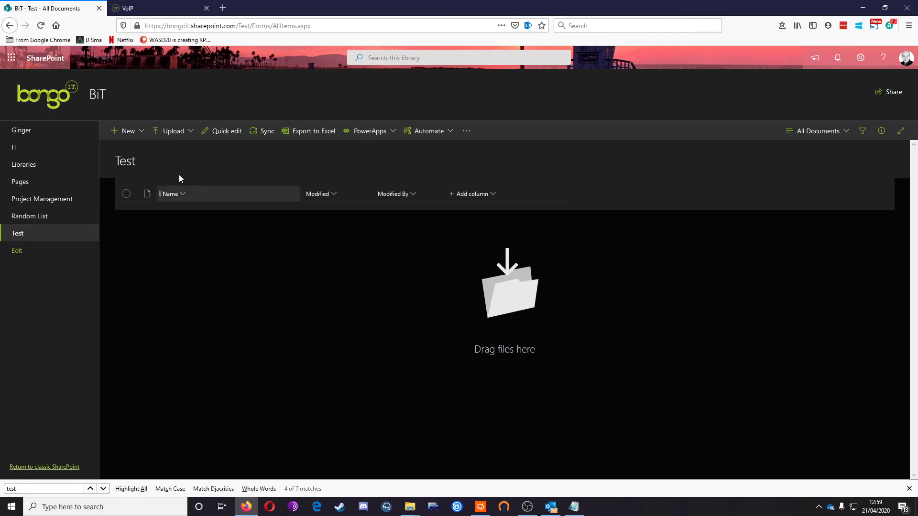
Show the New menu of item types in the empty Test library.
{"action": "left_click", "coordinate": [127, 131]}
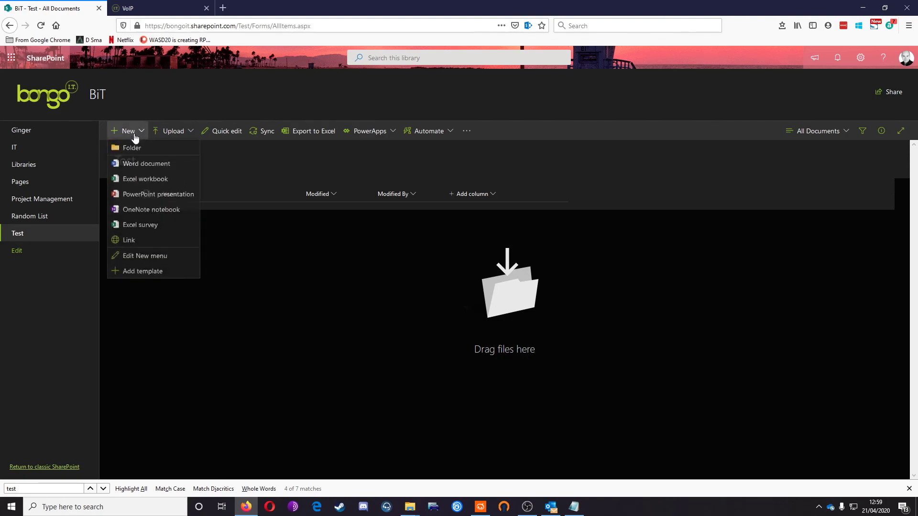